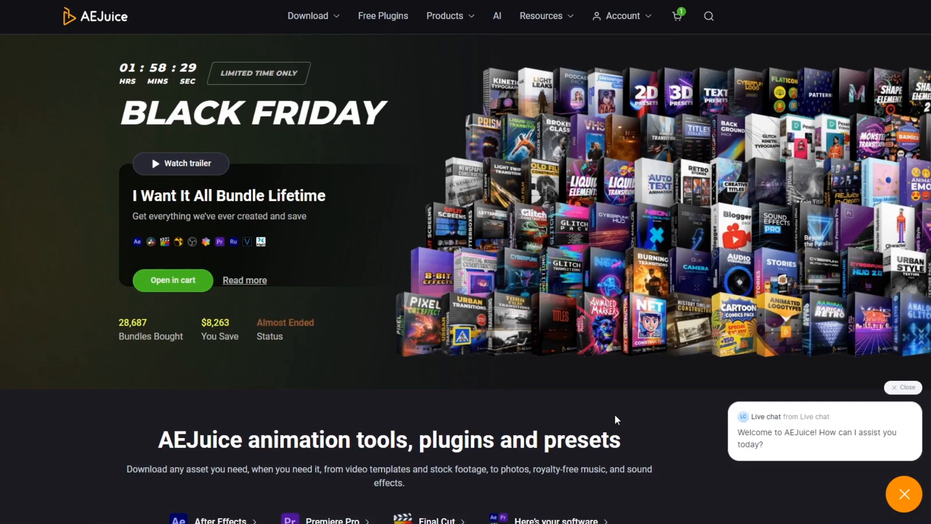
Launch AEJuice Pack Manager 4 from the Window menu.
scroll(down, 3)
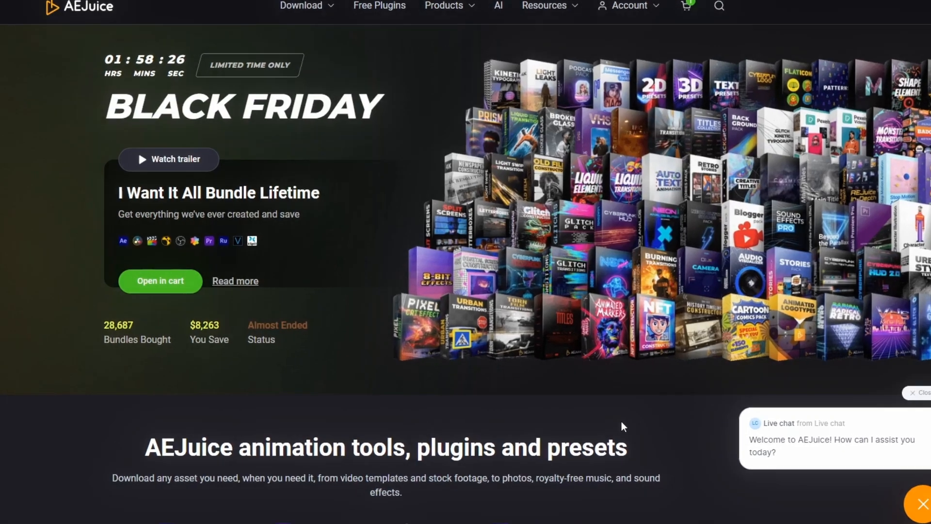
click(291, 517)
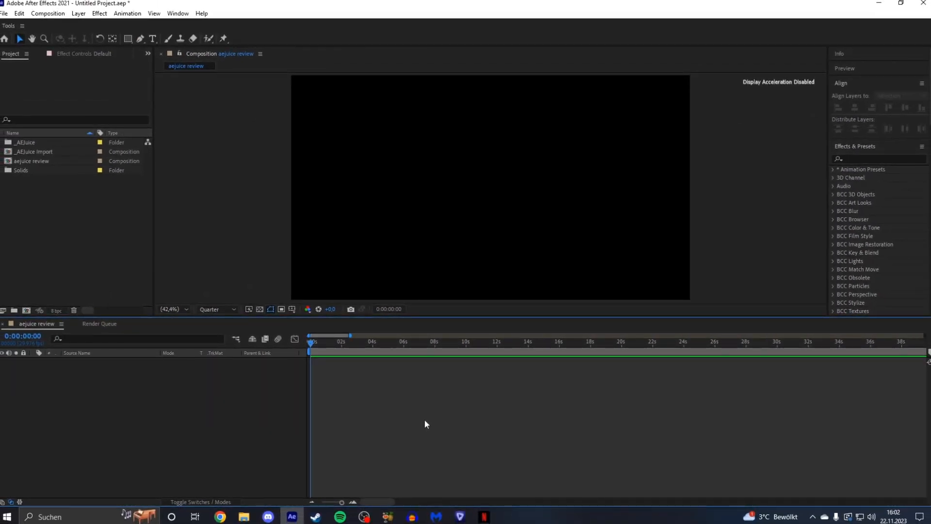
click(177, 13)
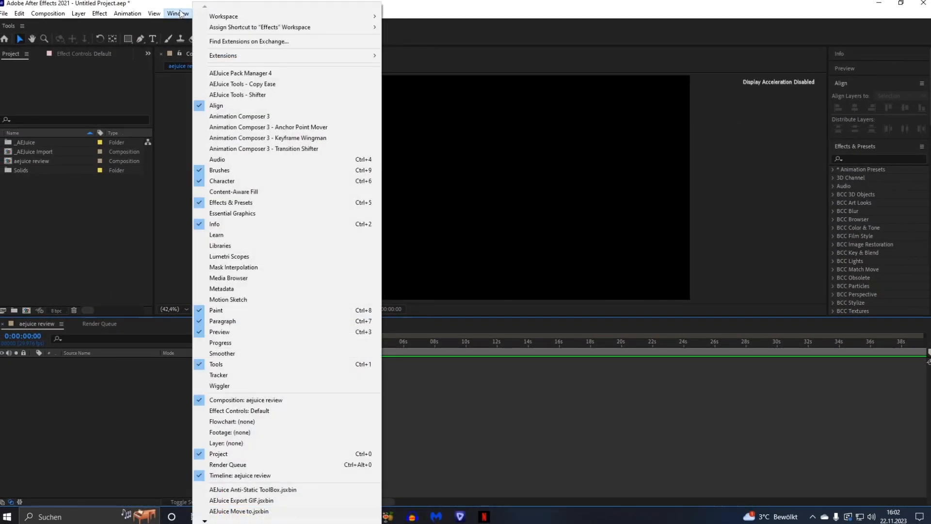
mouse_move(240, 73)
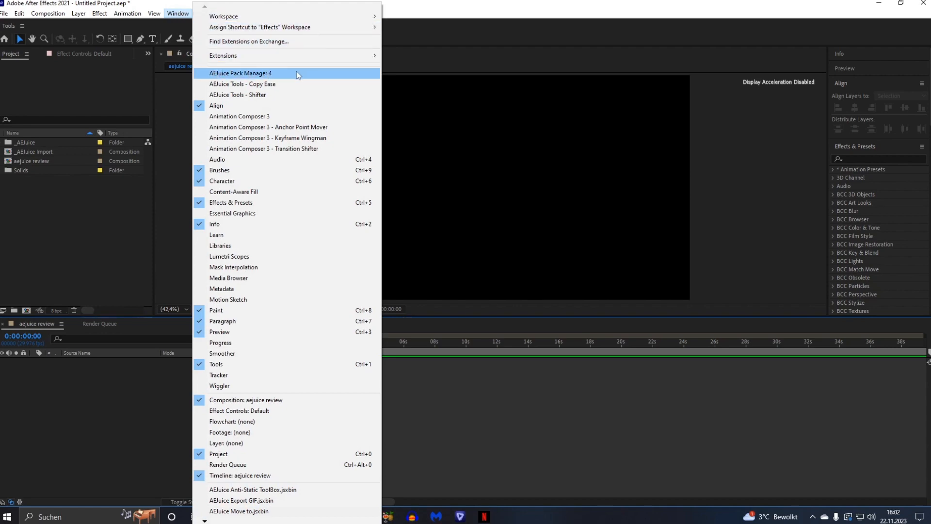
click(241, 73)
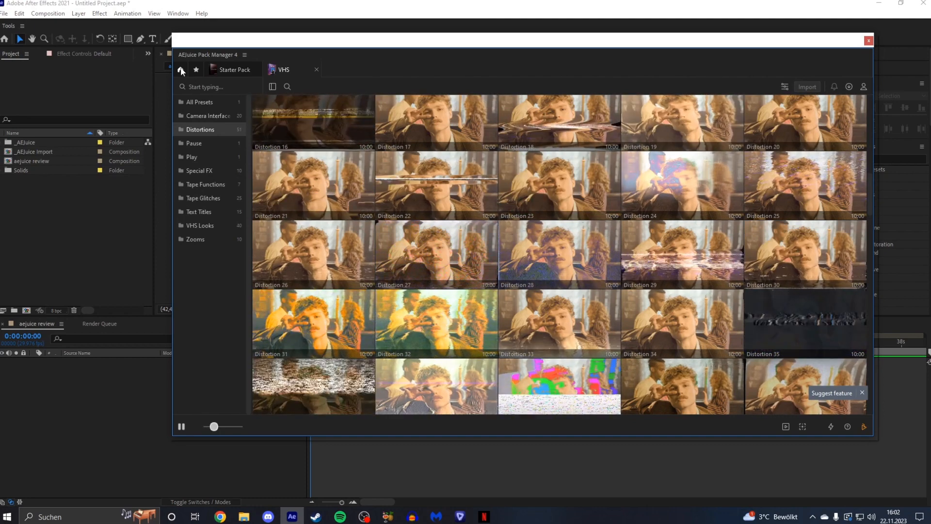
Browse the Starter Pack presets, then return to the purchased packs overview.
click(180, 70)
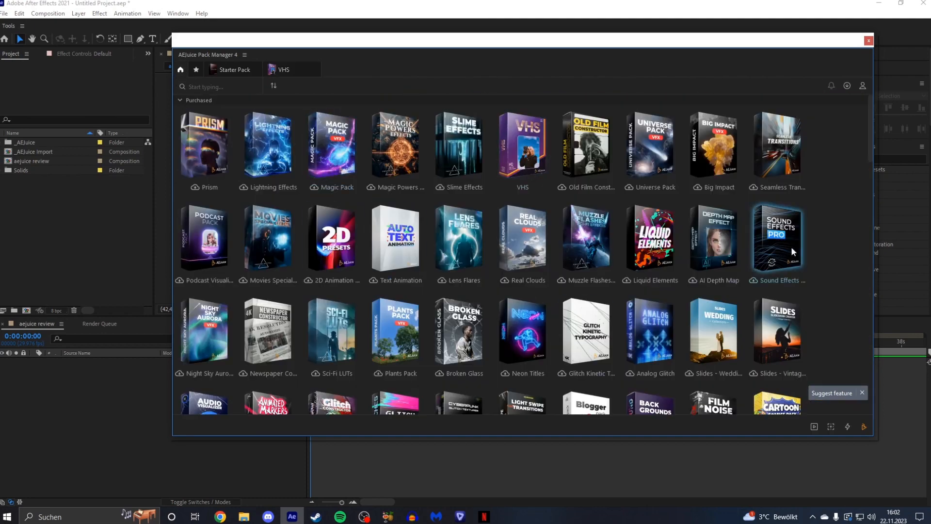
mouse_move(268, 146)
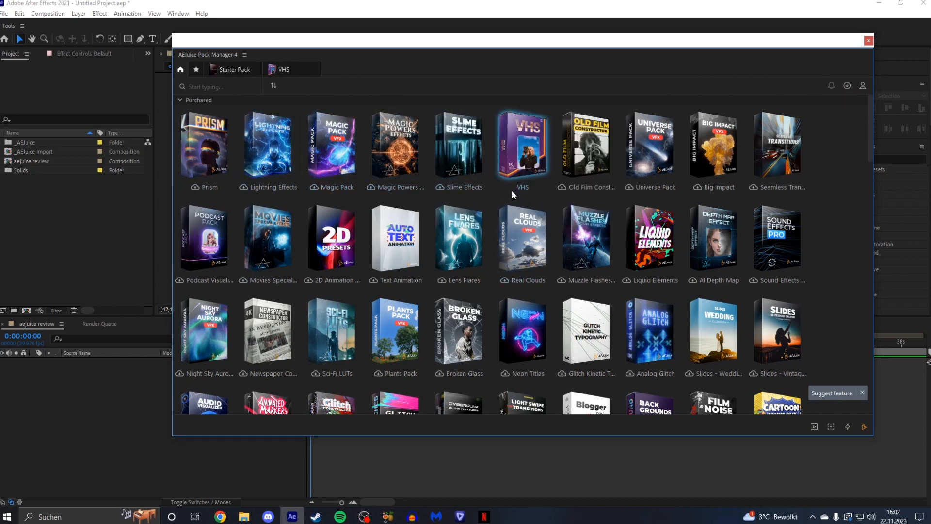
mouse_move(332, 145)
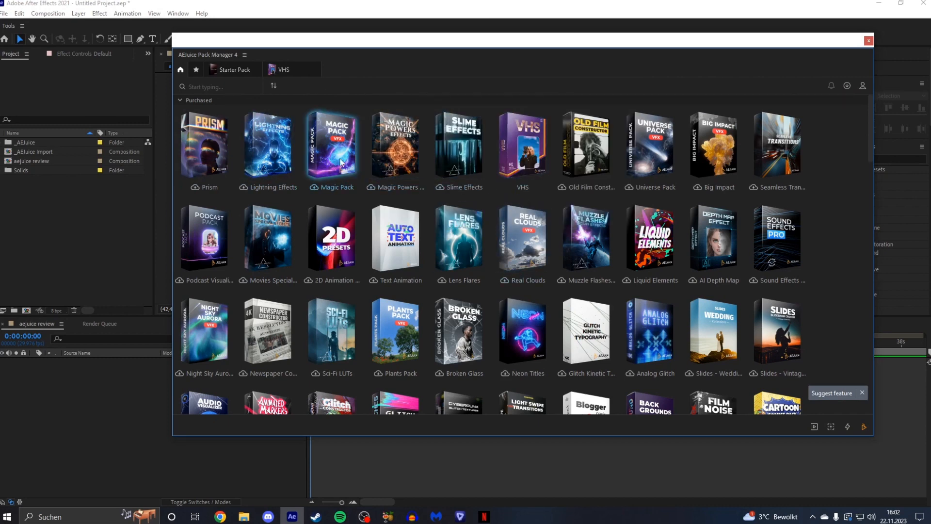
click(233, 69)
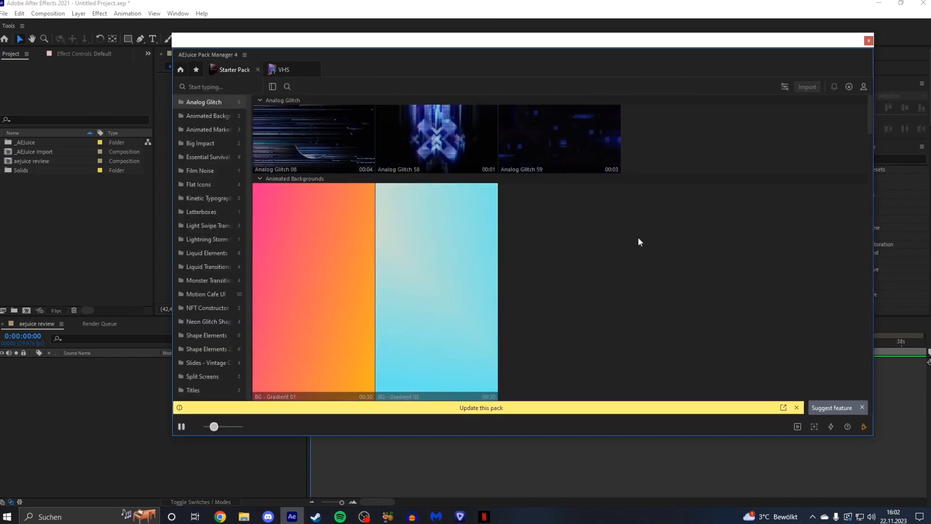
scroll(down, 3)
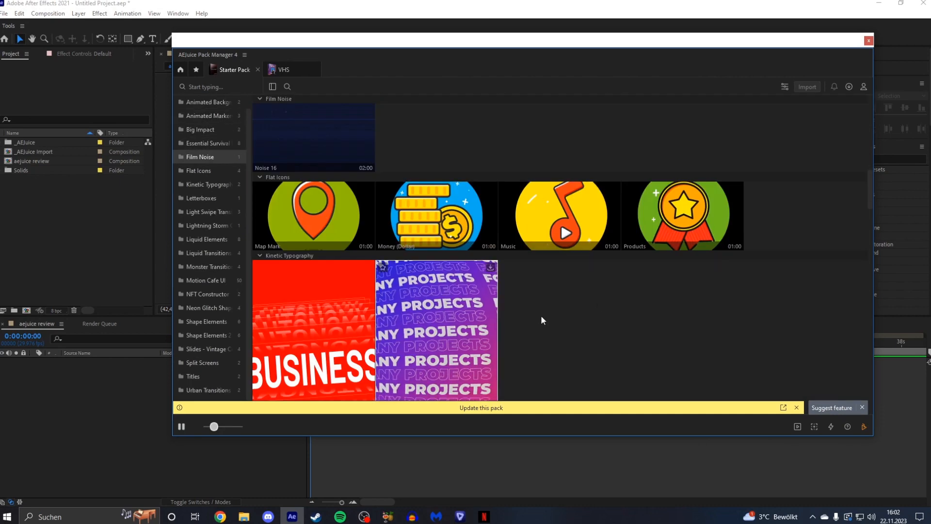
click(284, 70)
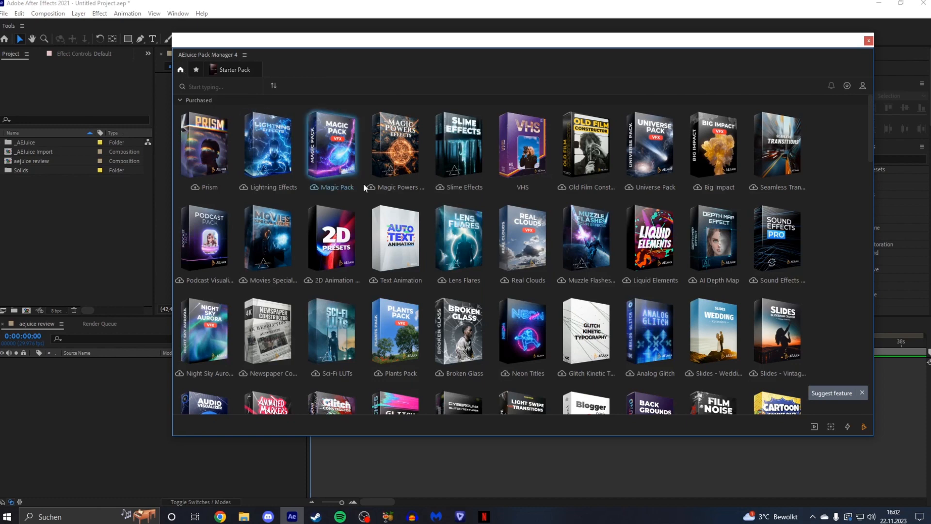
scroll(down, 3)
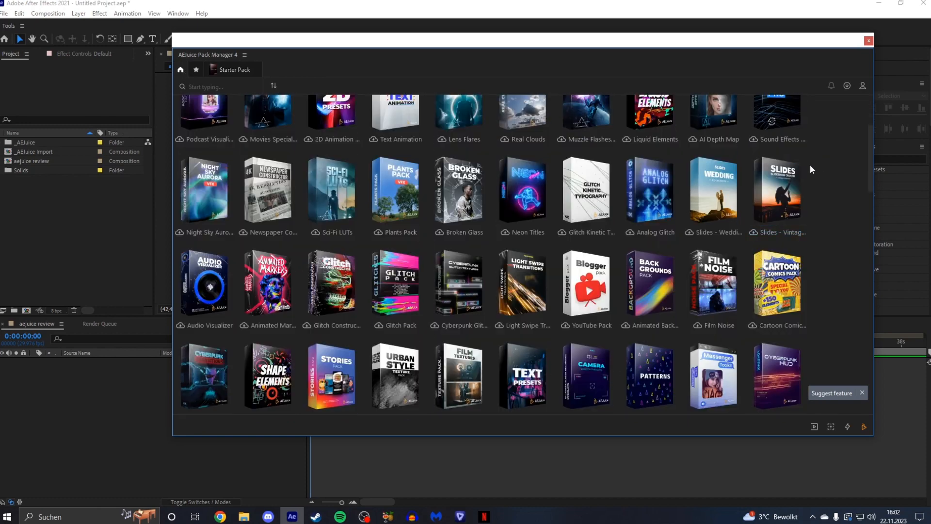
mouse_move(821, 170)
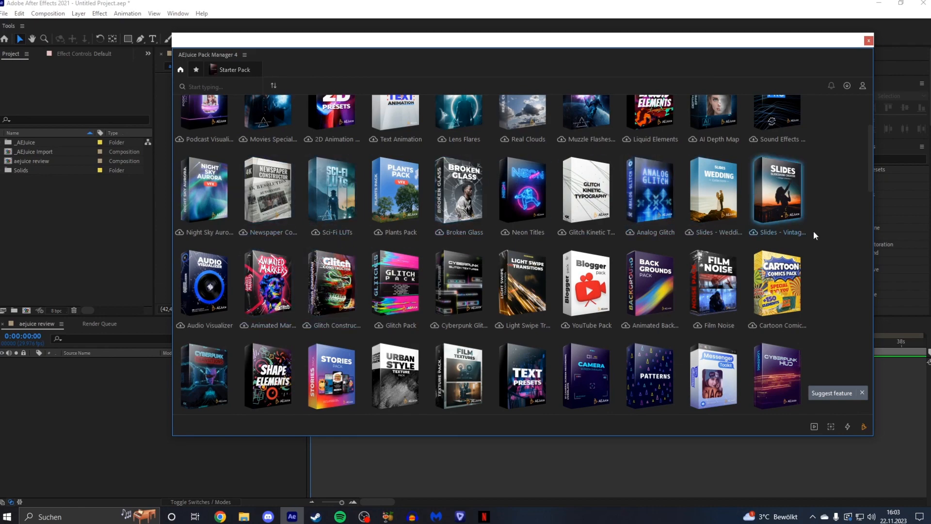
scroll(down, 3)
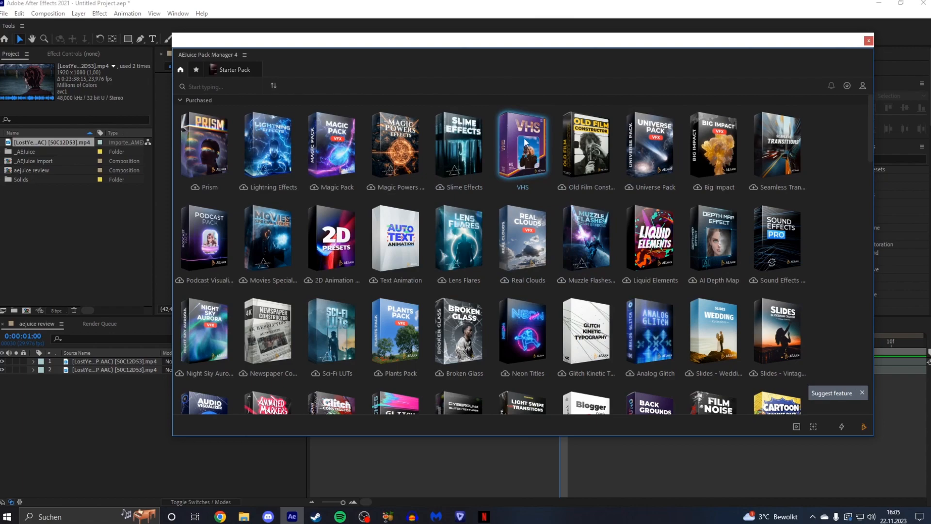
Open the VHS pack and scroll through its Distortions presets.
click(521, 145)
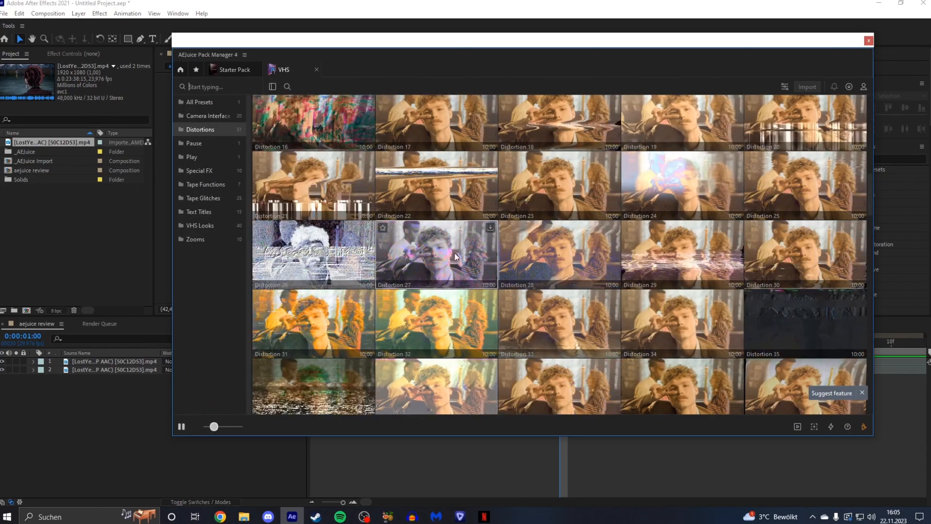
scroll(down, 3)
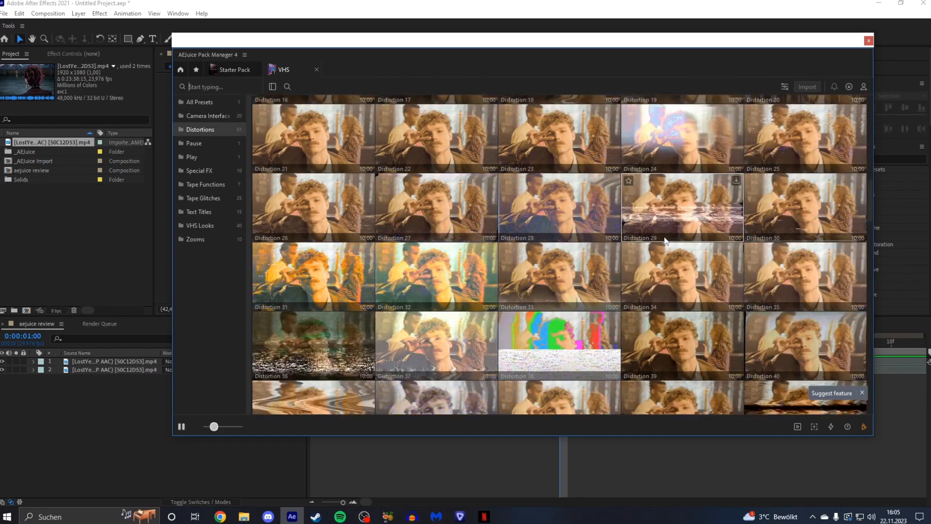
scroll(down, 3)
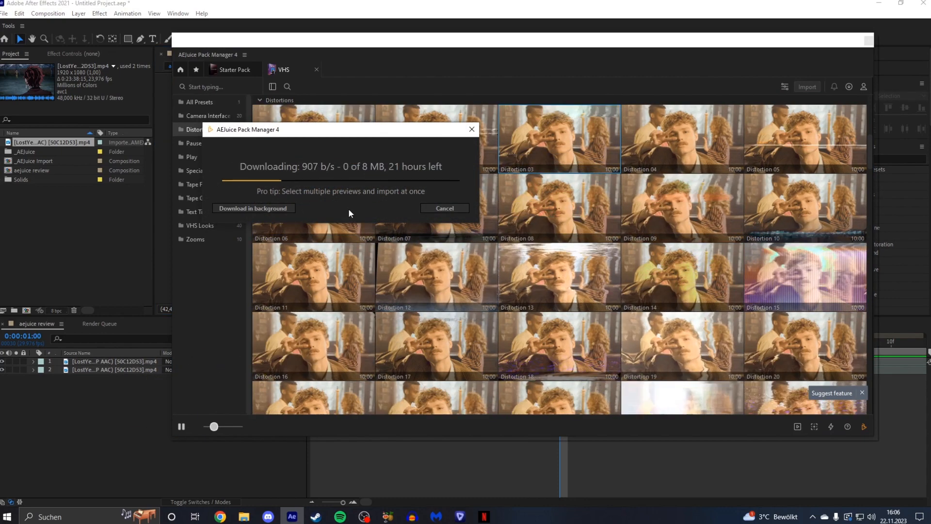
Import Distortion 03 into 'aejuice review' and jump ahead to preview it.
click(253, 208)
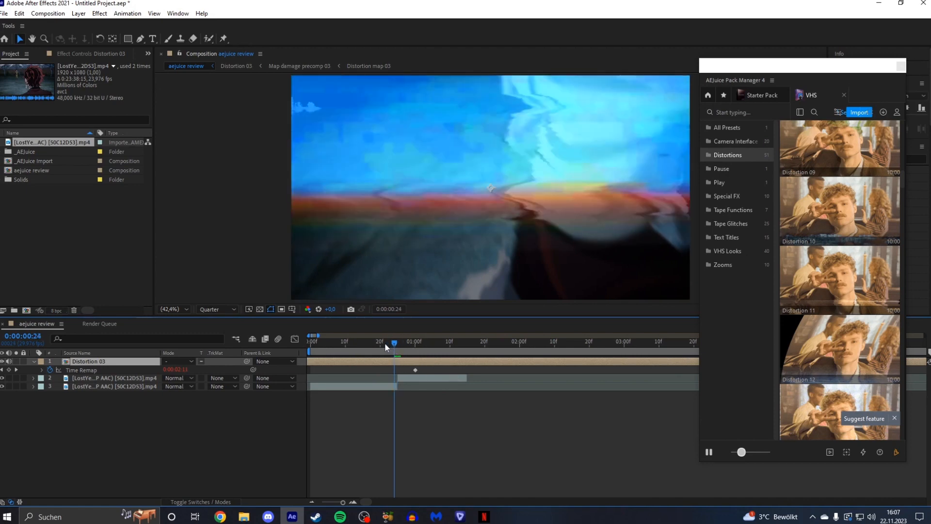
click(440, 341)
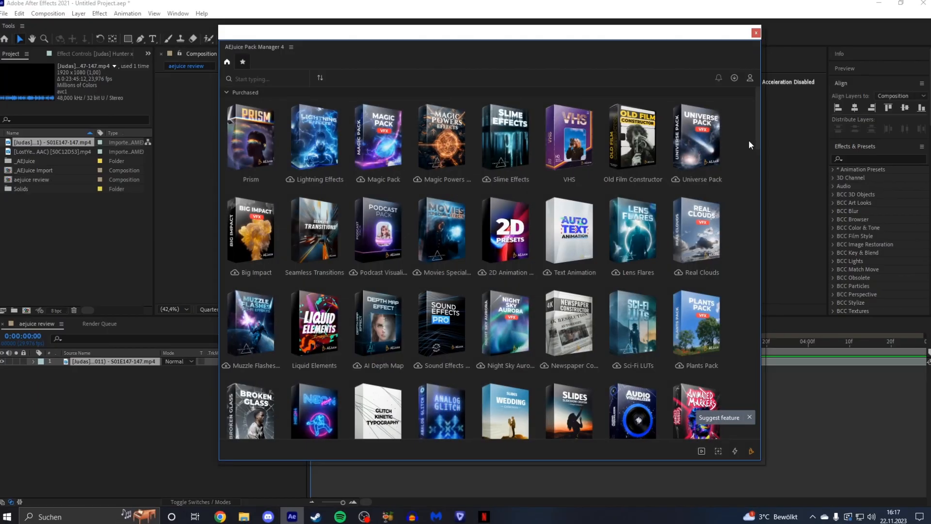
mouse_move(314, 232)
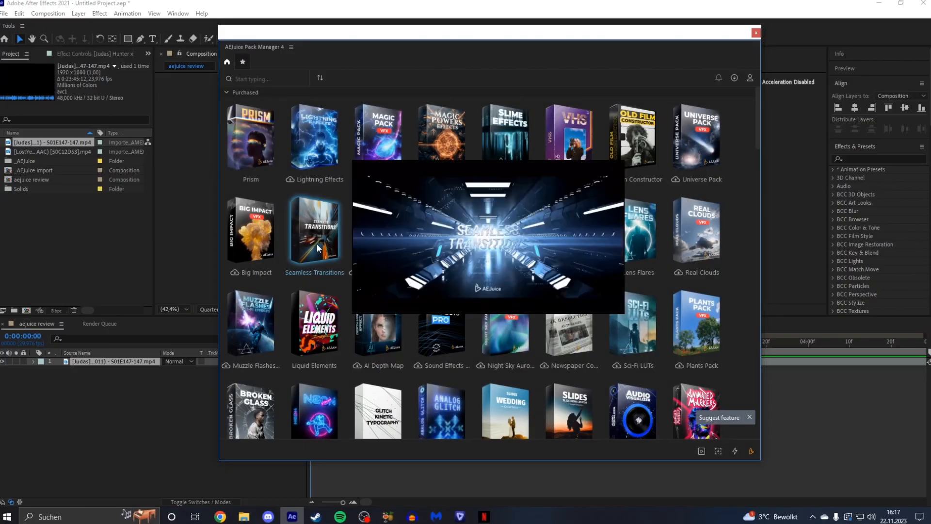
Open Seamless Transitions and browse the Basic Transform previews for Basic Transform - Left.
click(314, 230)
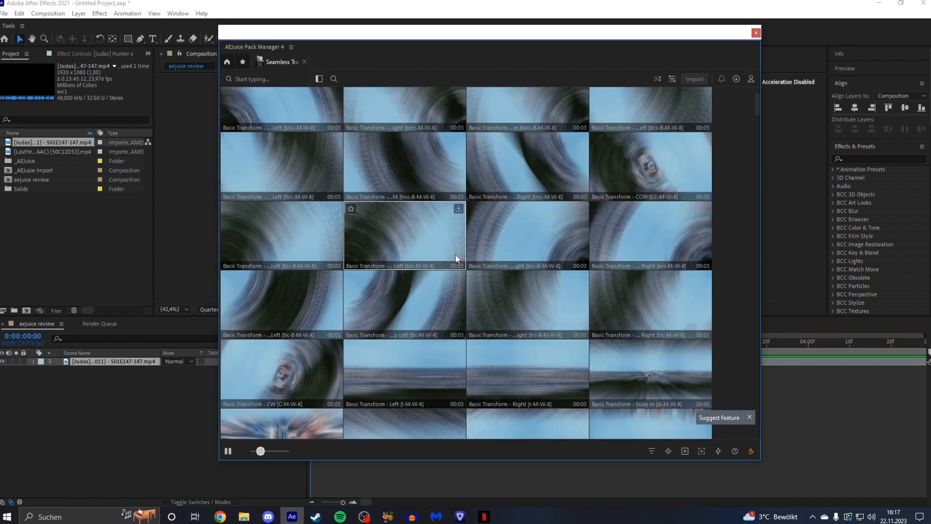
scroll(down, 3)
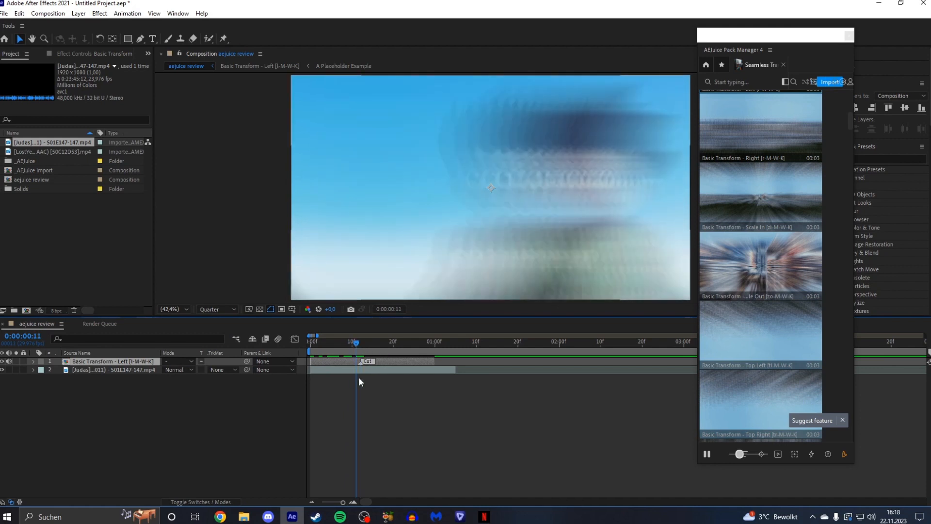
Duplicate the anime clip layer and offset it beneath the transition layer.
click(113, 369)
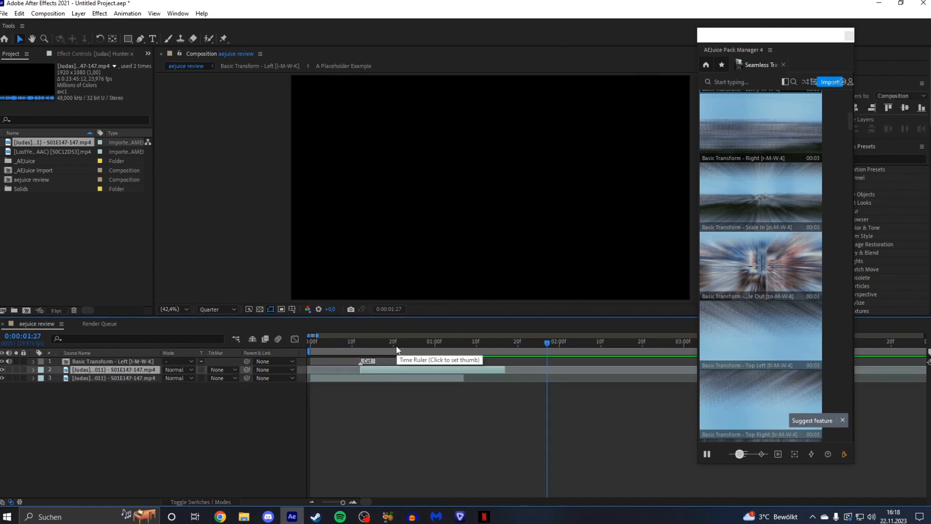
mouse_move(371, 351)
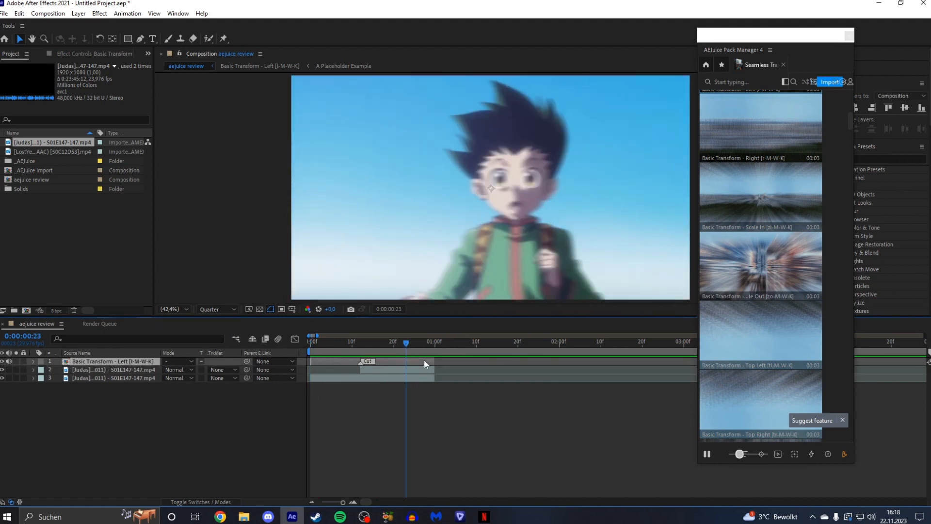
click(34, 361)
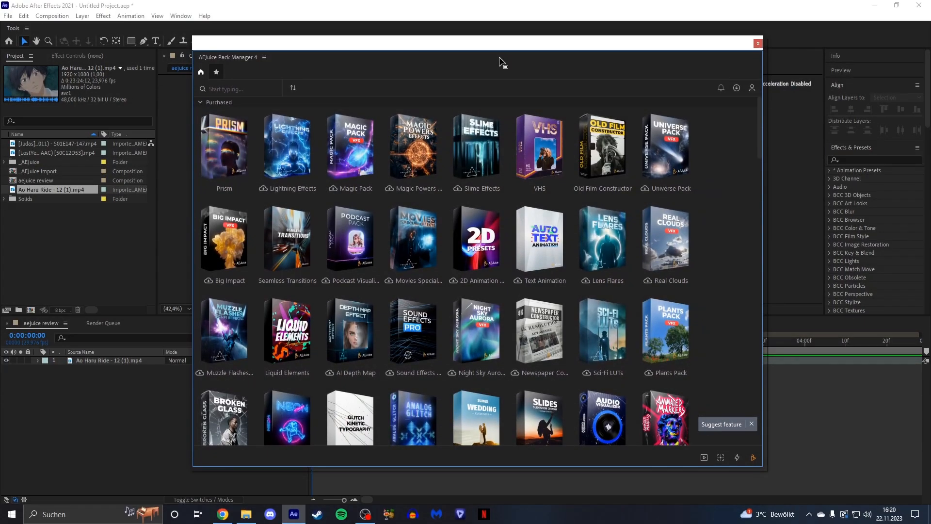
mouse_move(224, 148)
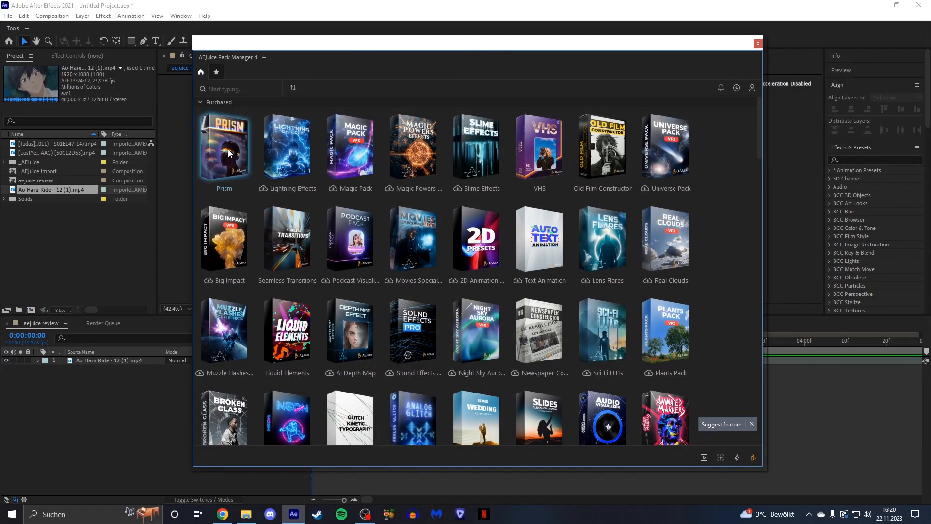
Open the Prism pack and scroll the Basic Prism previews to Basic Prism 23.
click(225, 146)
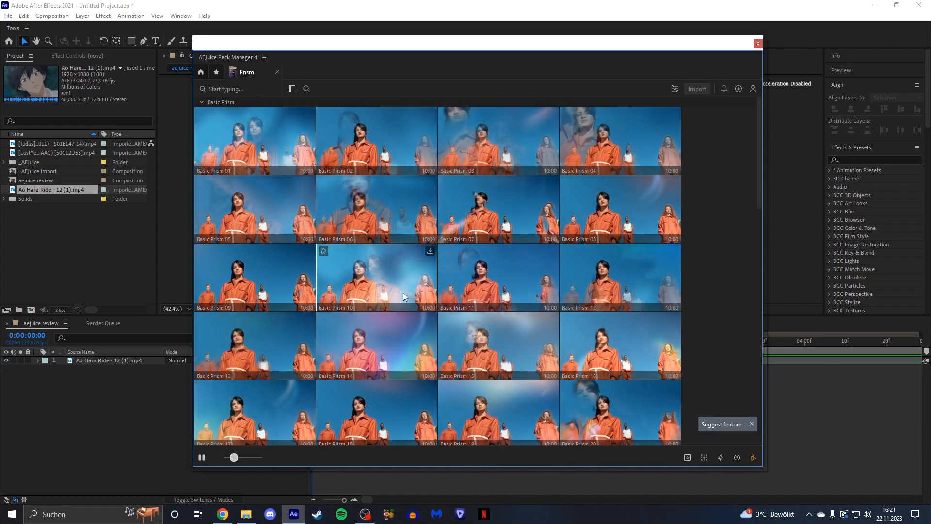
scroll(down, 3)
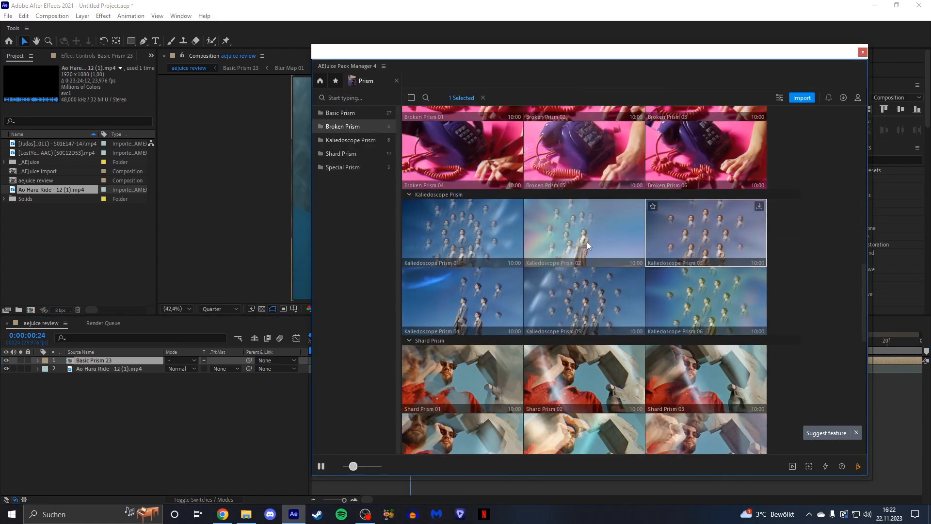
Select a Kaleidoscope Prism preview thumbnail in the Prism tab.
click(341, 112)
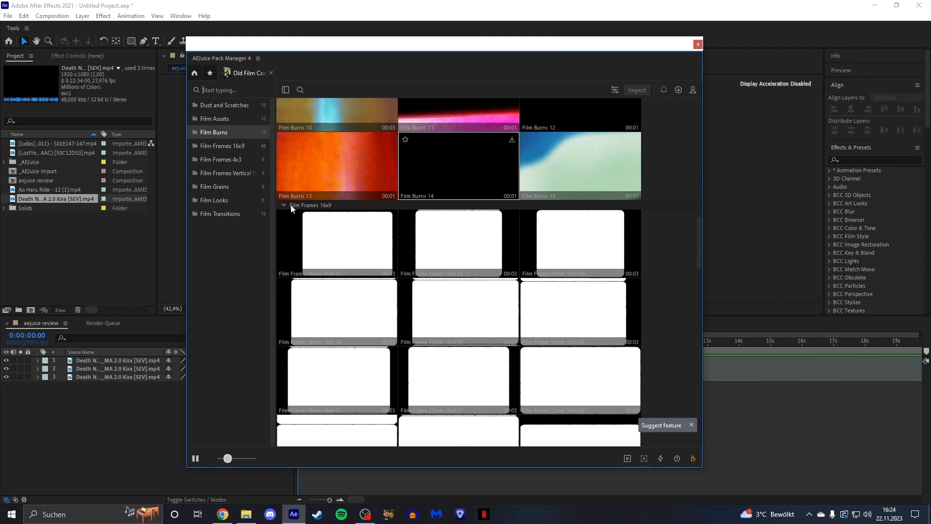
Add a Film Burns overlay, scrub the Death Note clip to preview, and return Home.
scroll(down, 3)
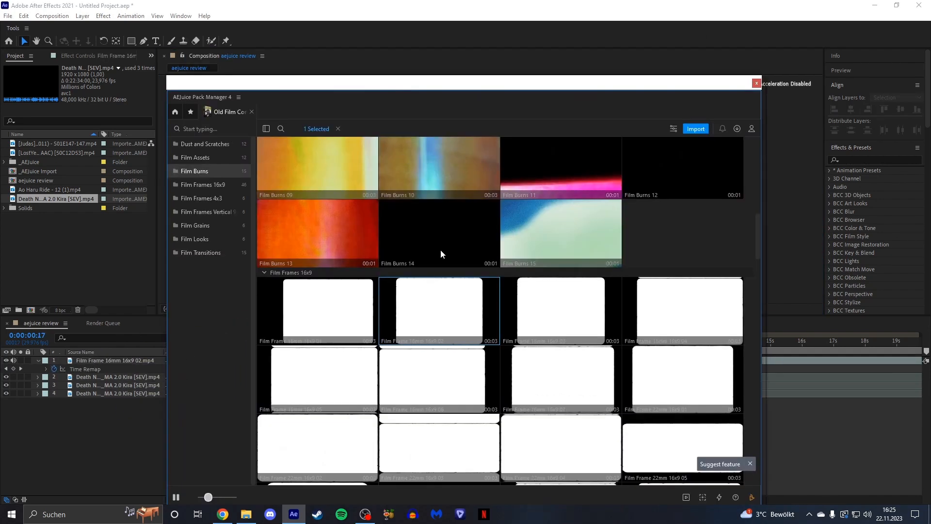
click(205, 144)
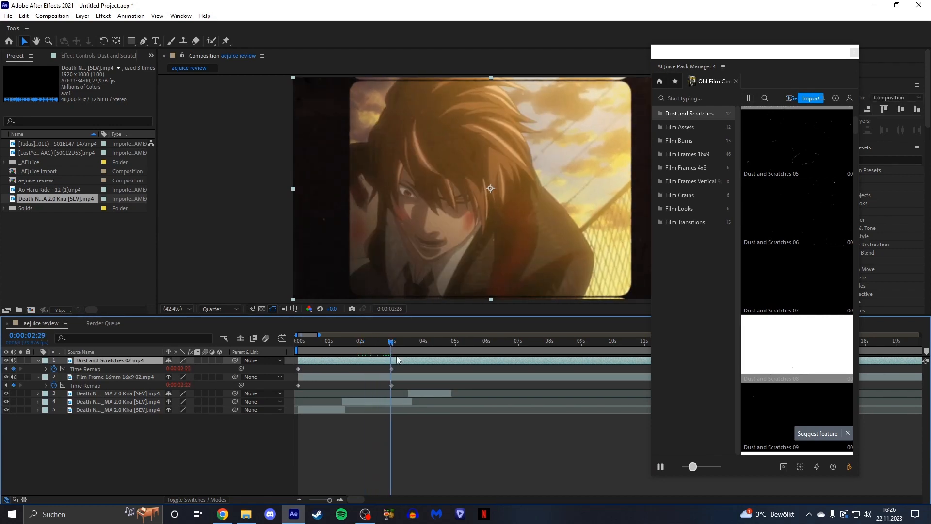
drag(390, 341, 433, 341)
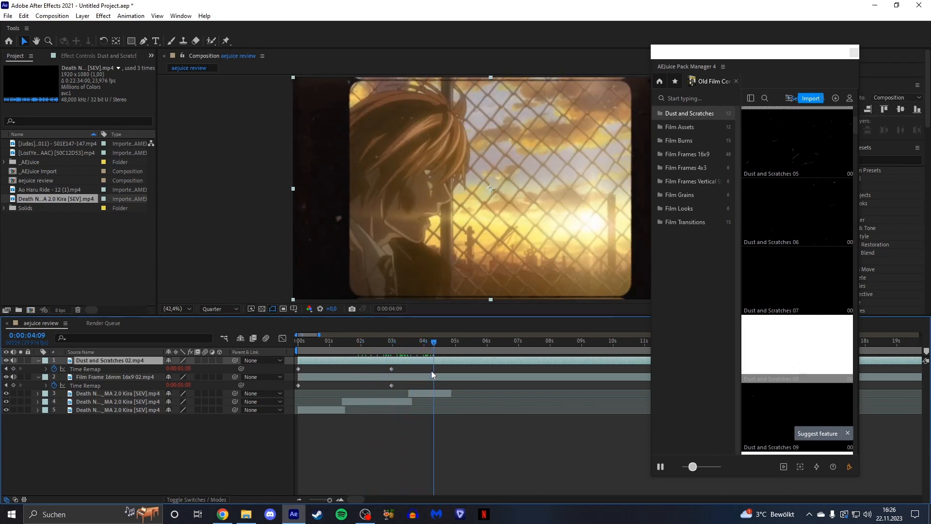
click(354, 341)
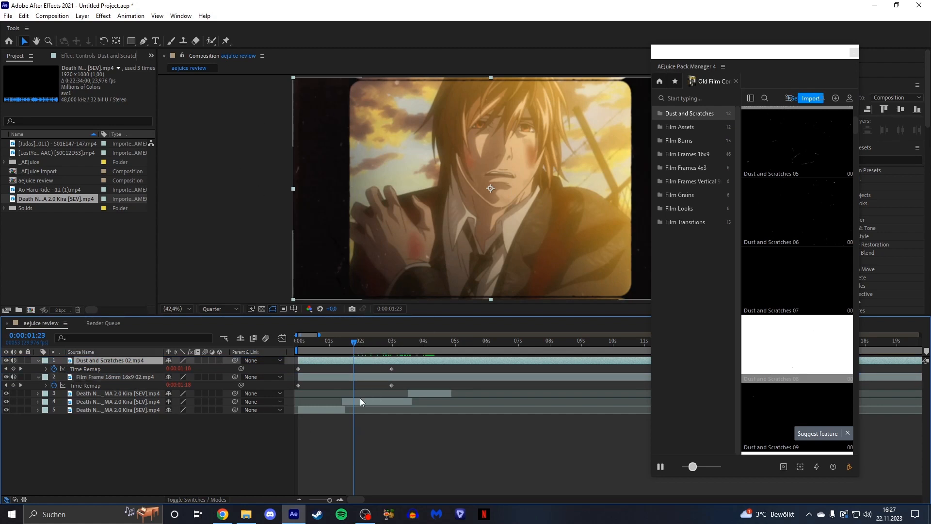
click(688, 154)
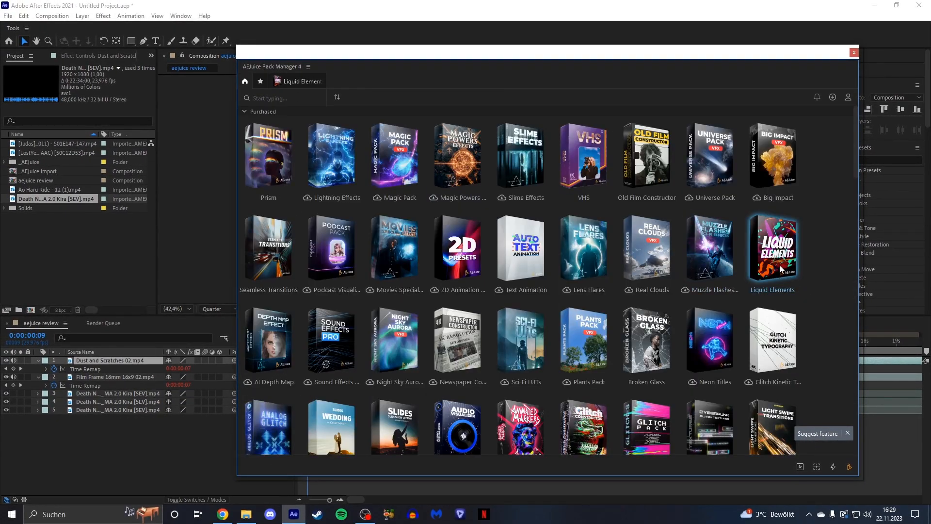
Open the Liquid Elements pack and browse its categories.
click(772, 249)
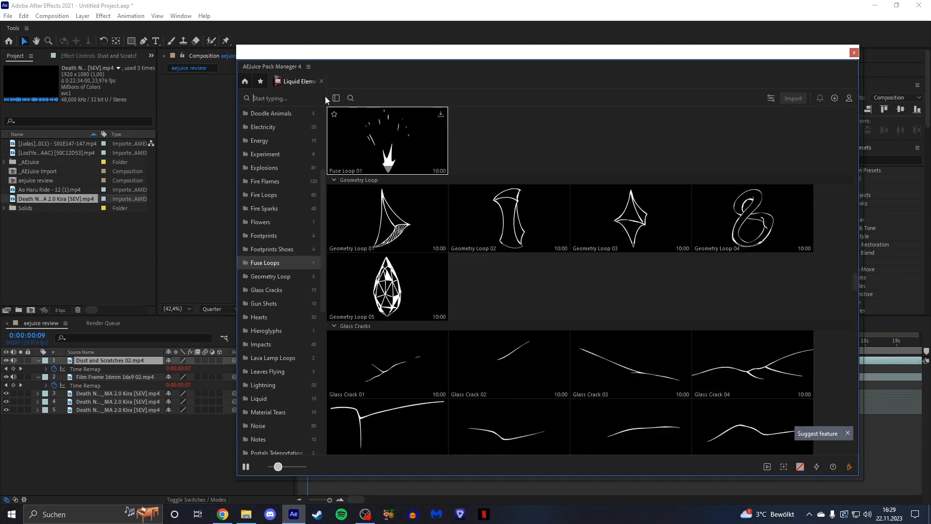
click(265, 235)
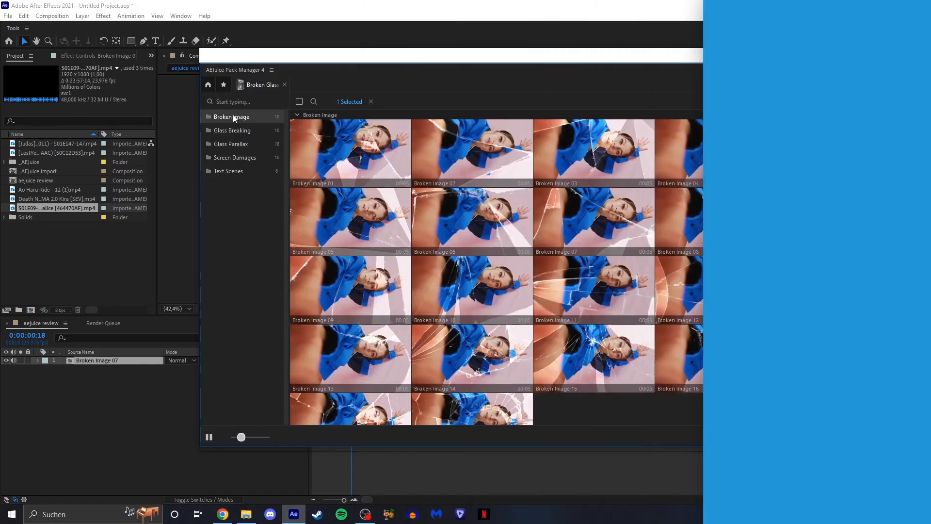
Return to the pack library, open Broken Glass, and scroll its Broken Image presets.
click(207, 84)
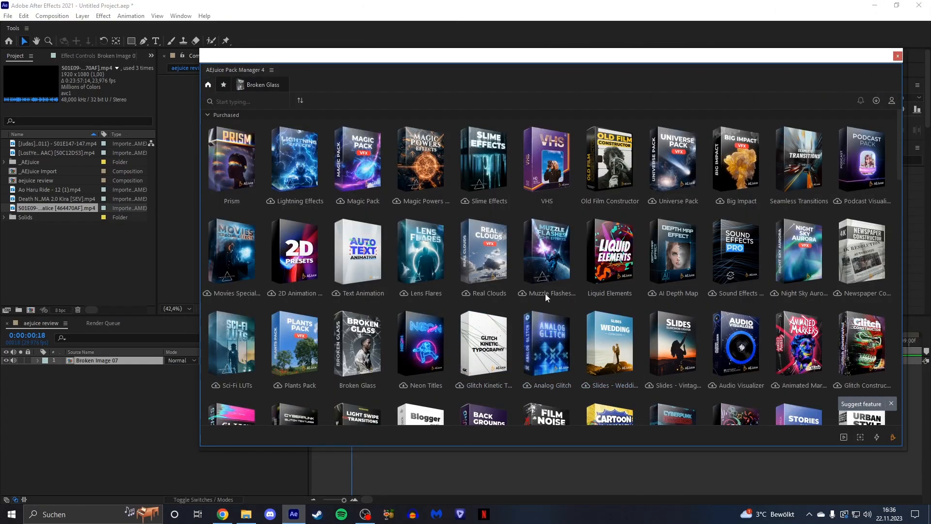
click(357, 344)
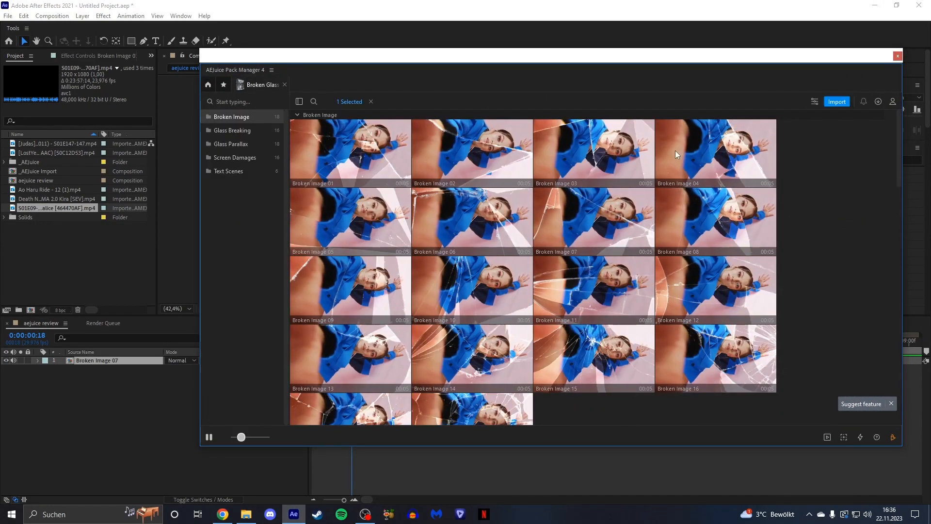
scroll(down, 3)
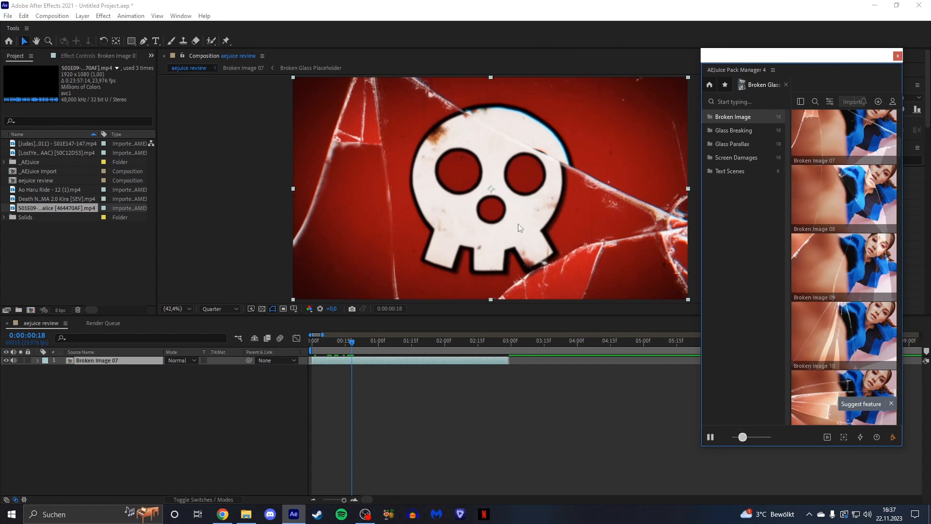
mouse_move(556, 209)
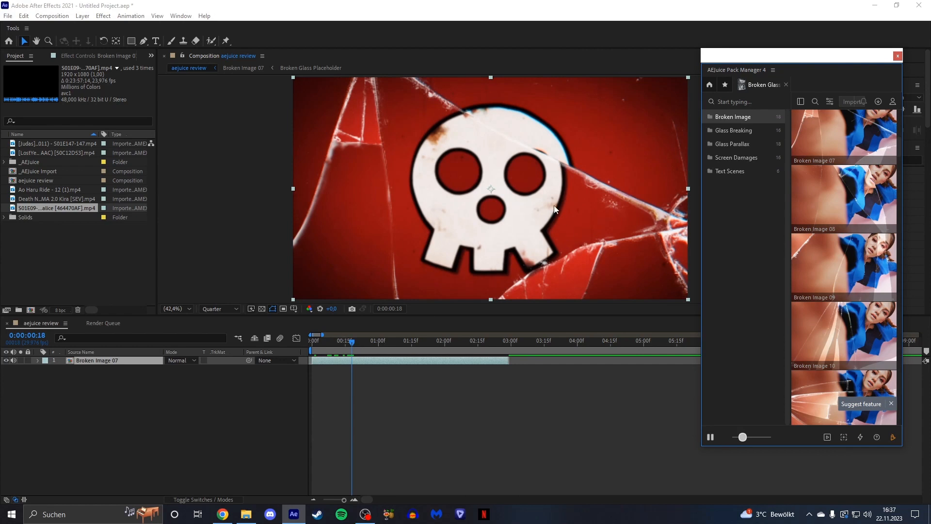
mouse_move(553, 208)
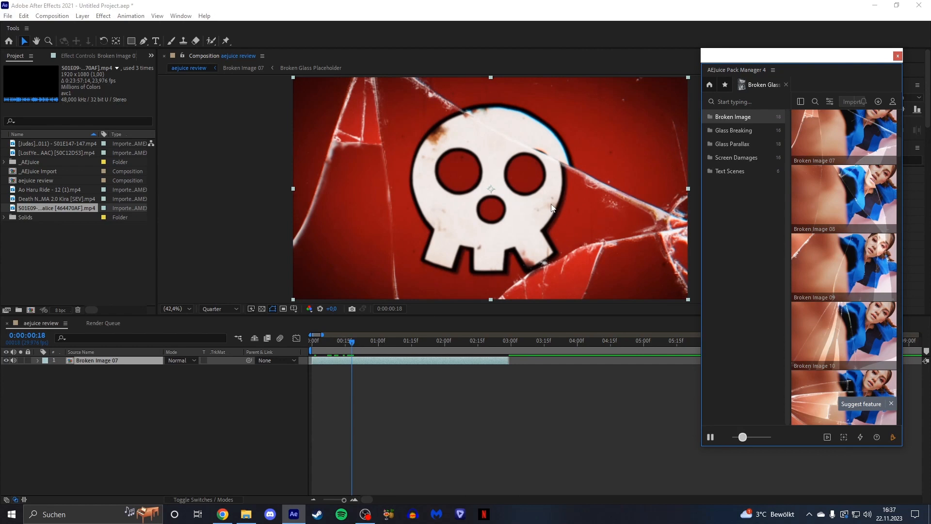
mouse_move(578, 171)
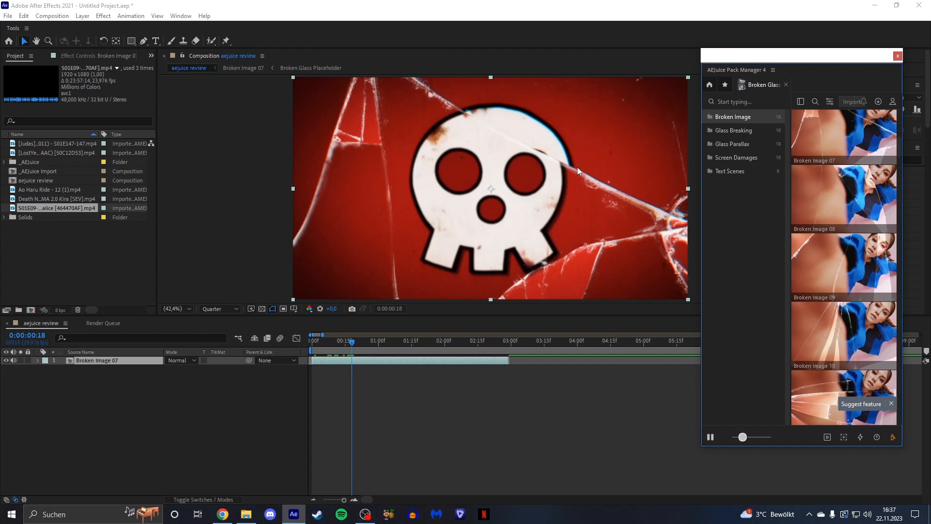
mouse_move(533, 152)
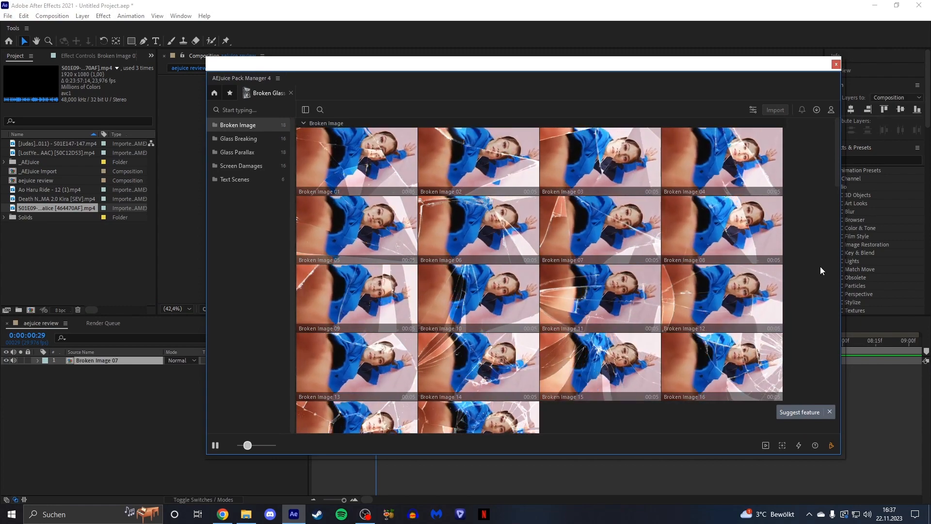
Preview the Photo 04, Button 07 and Headline Media 01 layers, then browse Twitter presets.
scroll(down, 3)
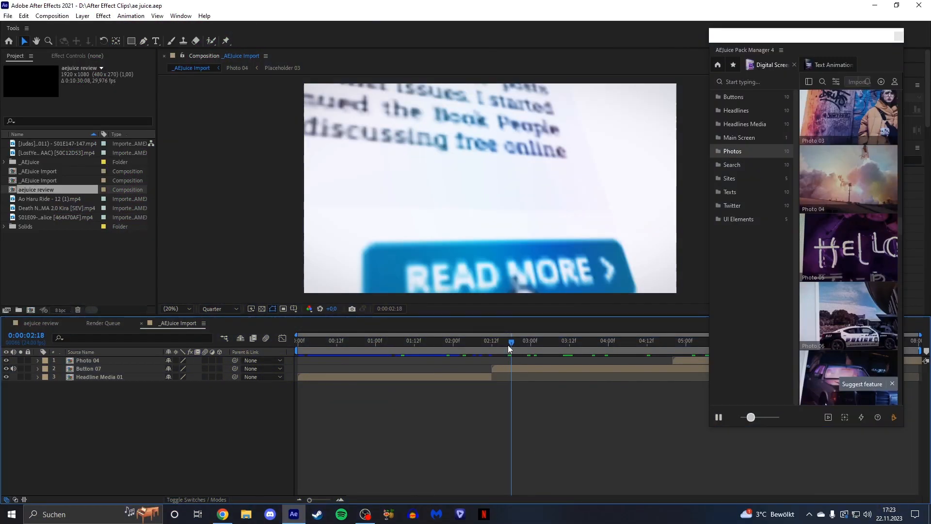
click(410, 340)
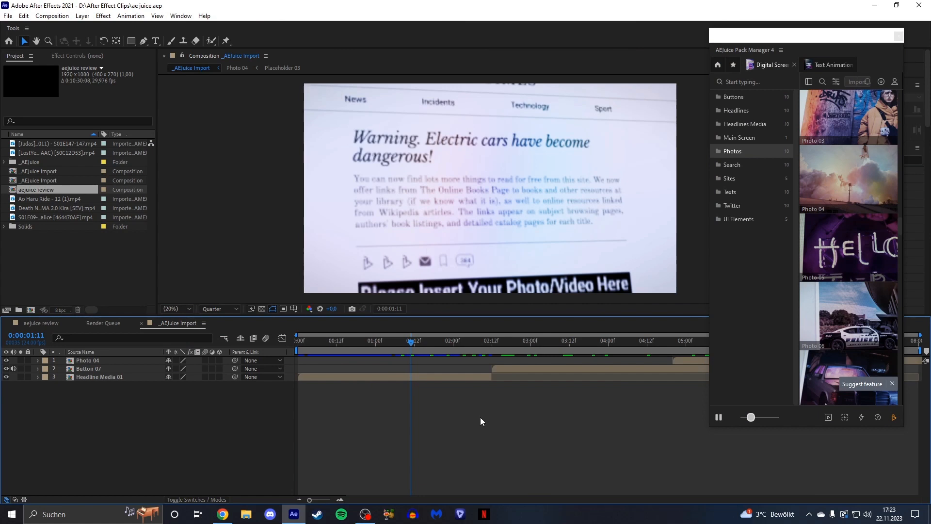
mouse_move(458, 432)
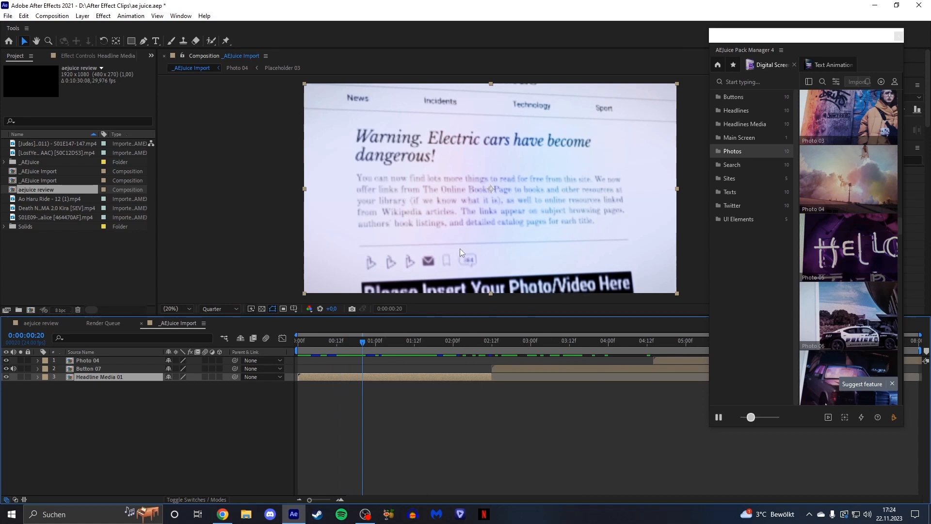
mouse_move(423, 386)
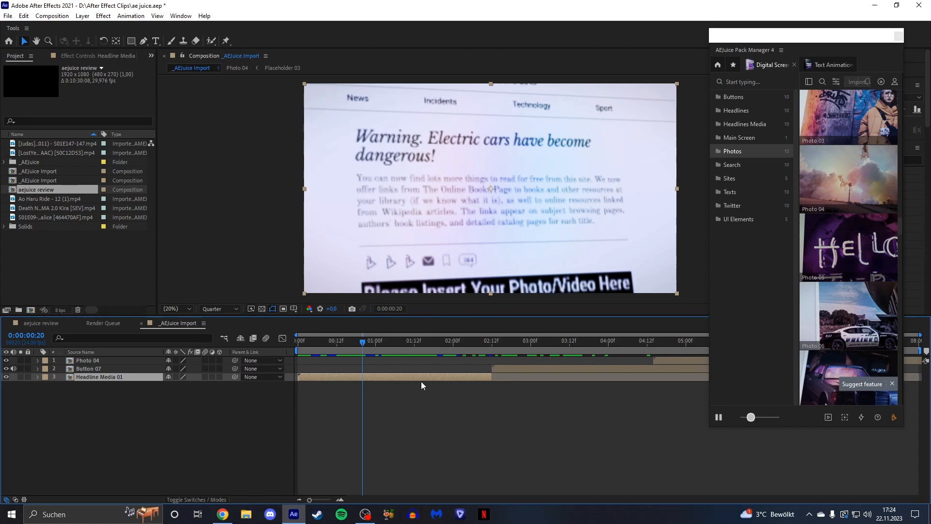
click(180, 211)
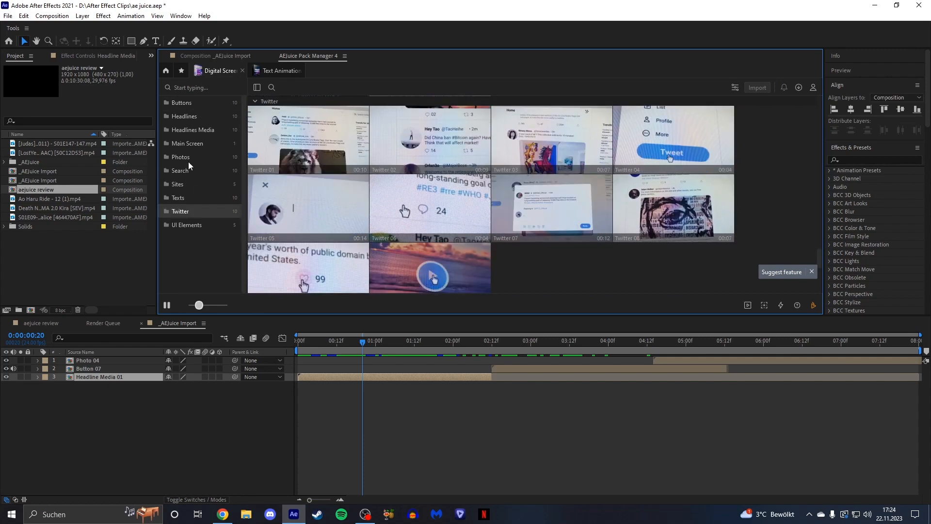
click(181, 157)
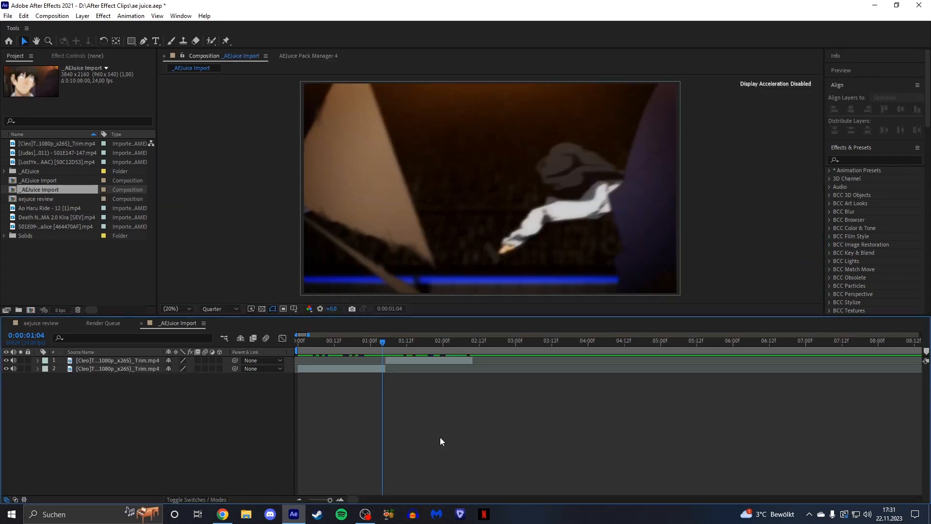
Return to the Pack Manager home and open the Light Swipe Transitions pack.
click(307, 55)
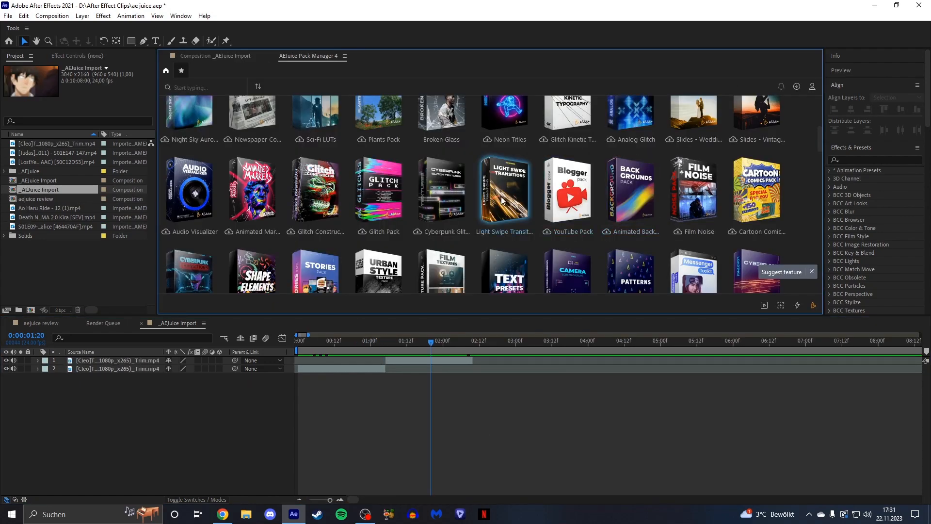
click(504, 190)
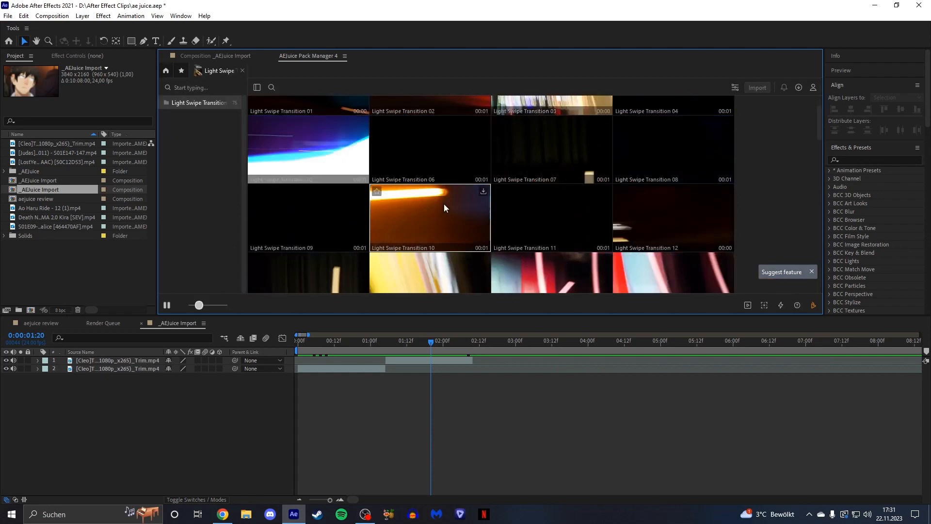
scroll(down, 3)
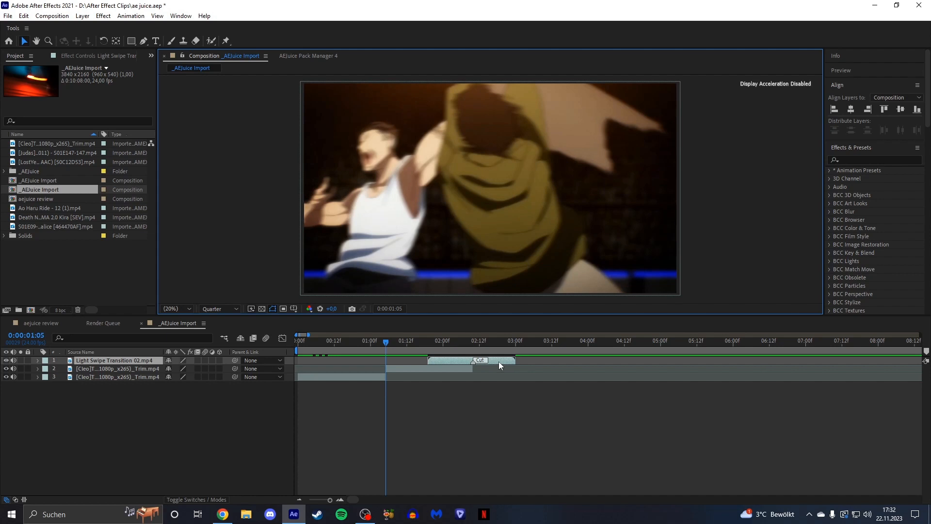
mouse_move(358, 368)
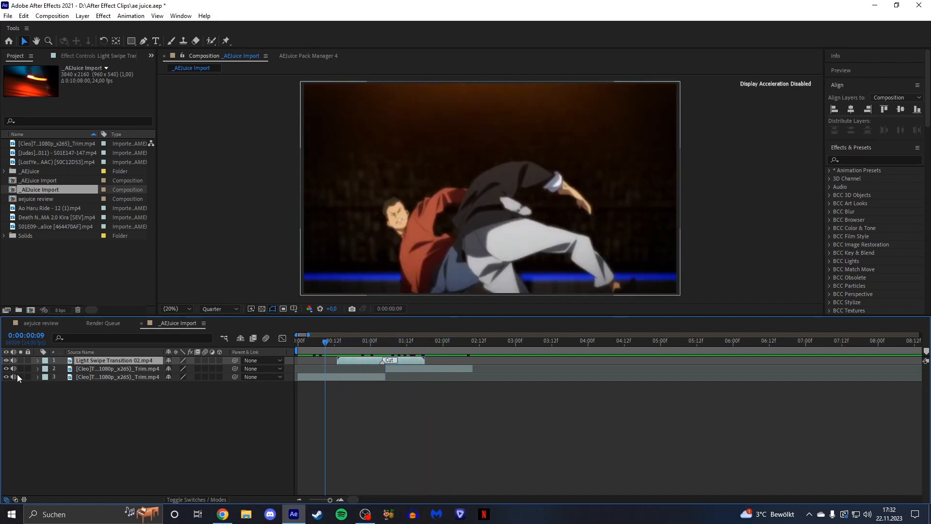
Scrub the playhead around the clip cut to preview Light Swipe Transition 02.
click(384, 369)
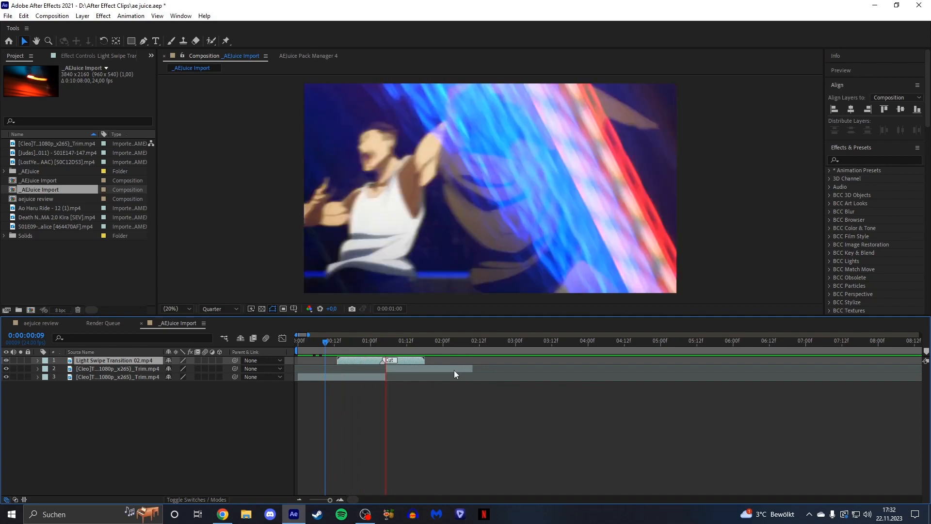
click(407, 341)
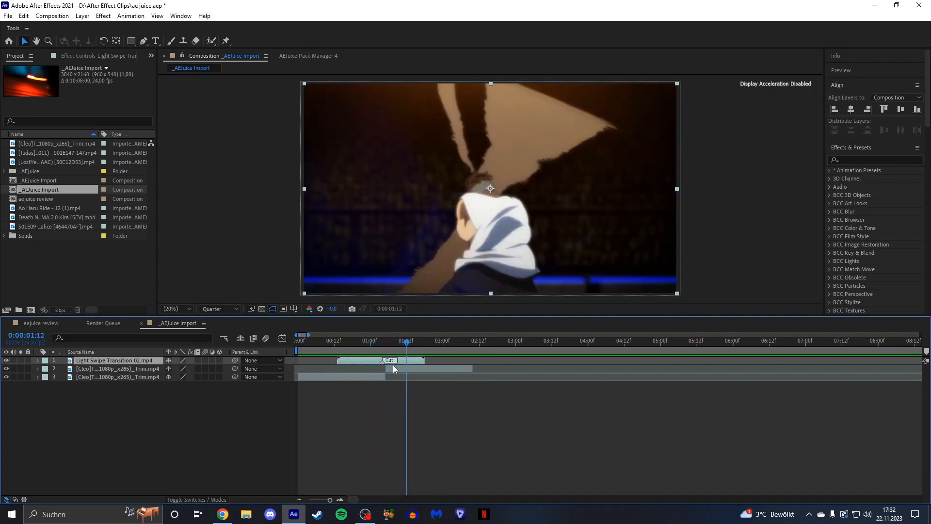
click(368, 340)
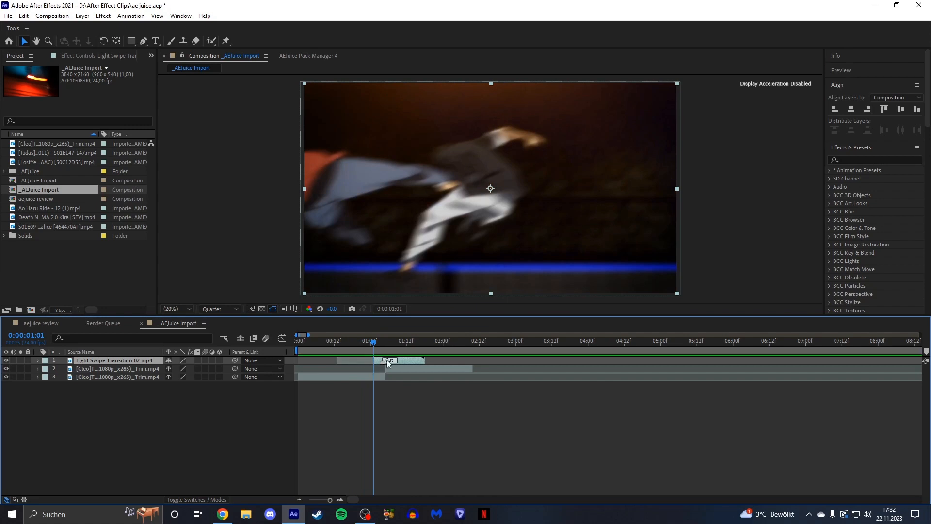
drag(373, 341, 361, 340)
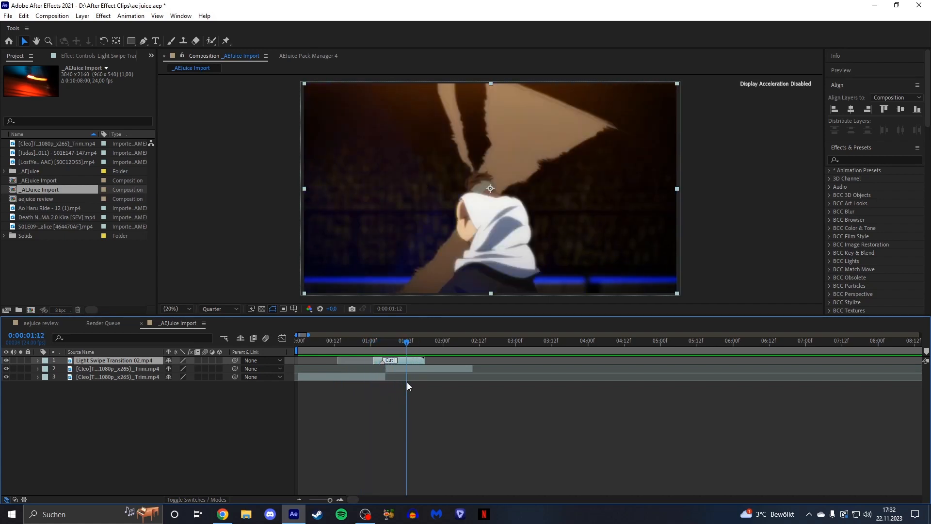
click(408, 340)
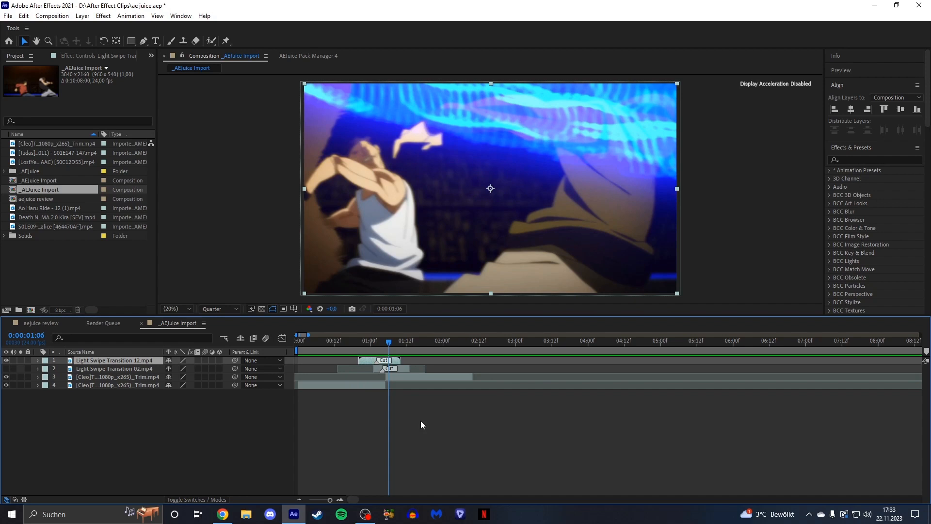
Jump just past the cut to preview the stacked Transition 02 and 12 swipes.
click(383, 341)
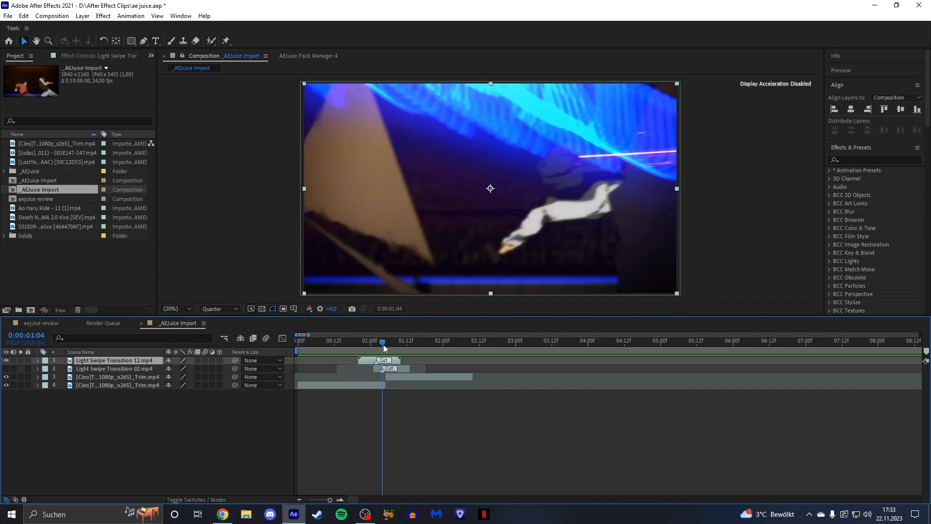
mouse_move(383, 334)
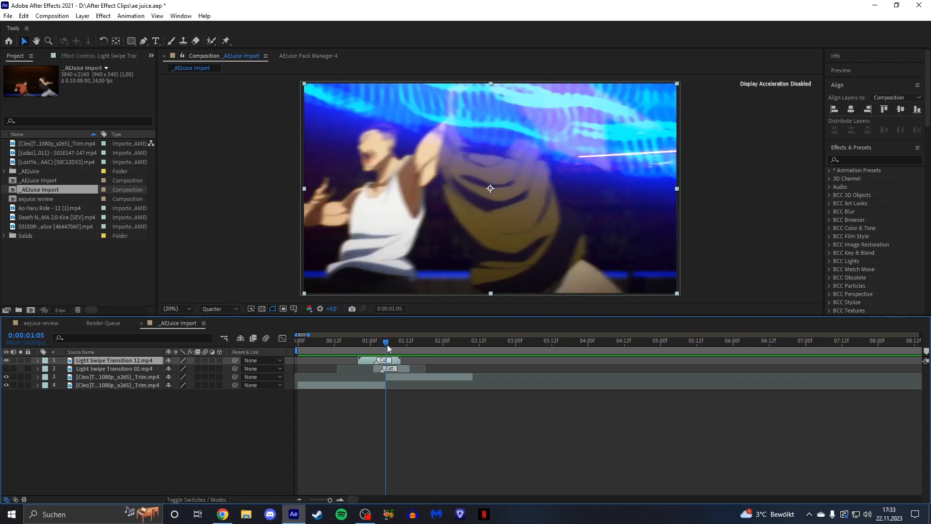
mouse_move(447, 424)
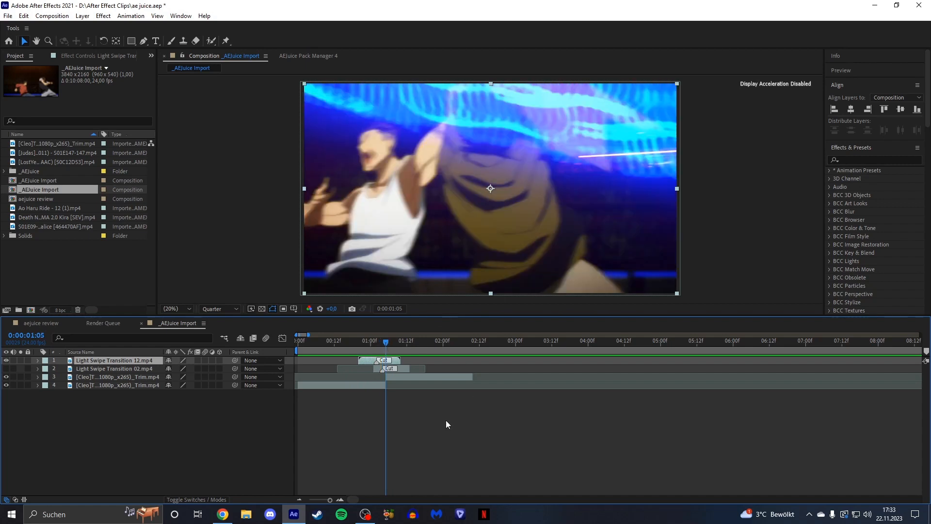